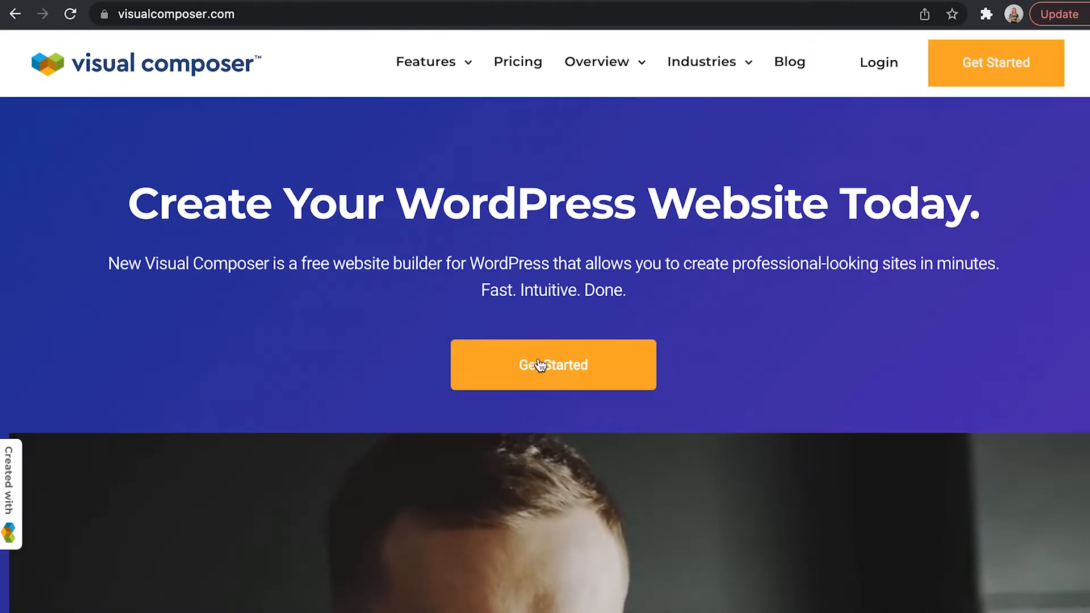
# - Go to Visual Composer's free download sign-up page from the hero Get Started button
pyautogui.click(553, 365)
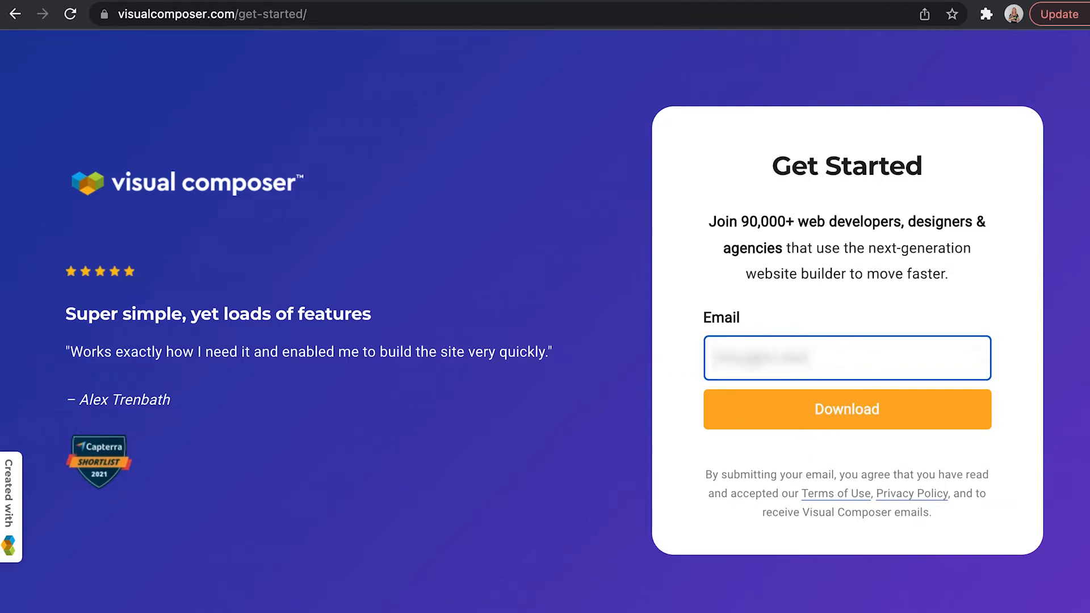
# - Submit the email, then download the Free Version zip from the plans list
pyautogui.click(845, 408)
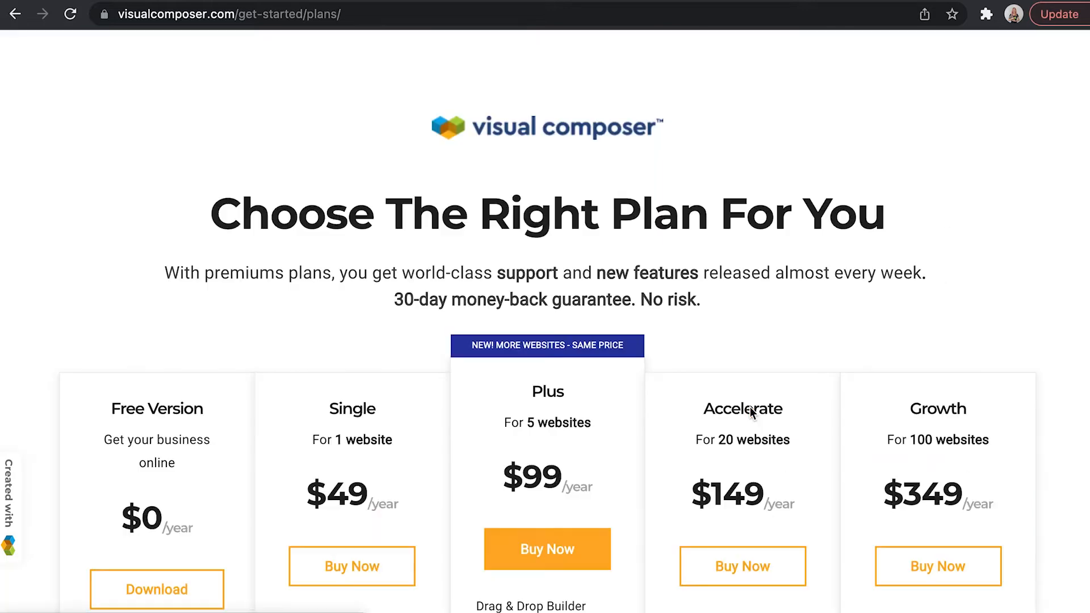
pyautogui.scroll(-3)
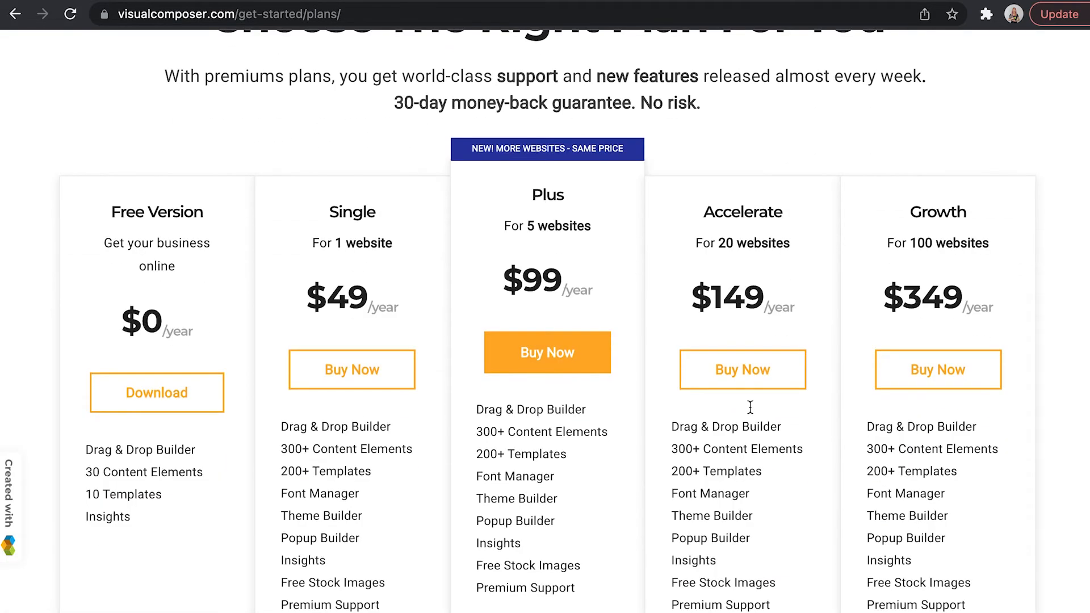
pyautogui.scroll(-3)
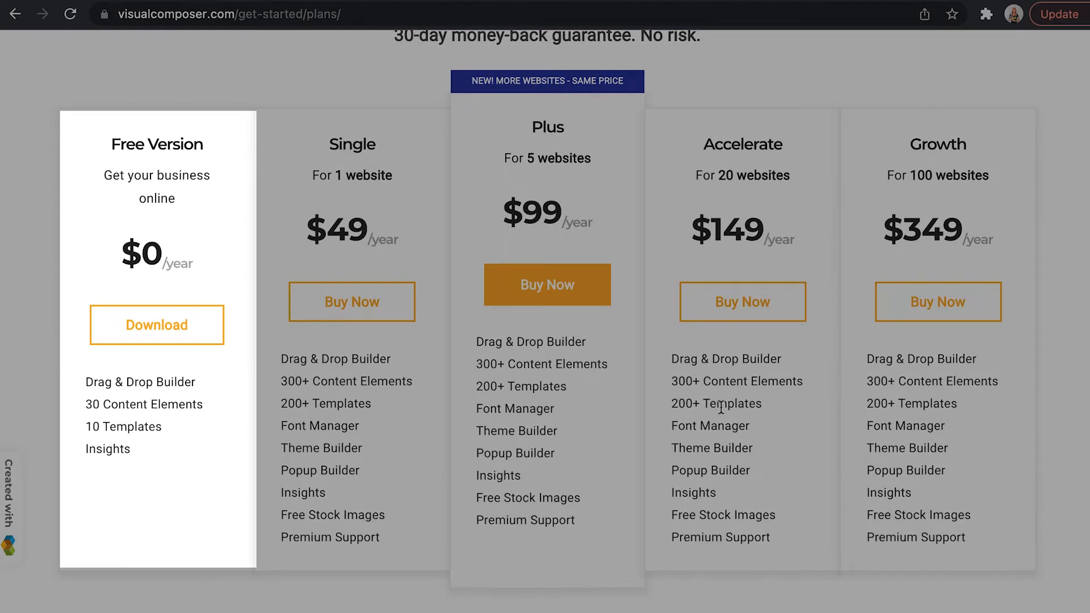
pyautogui.click(157, 324)
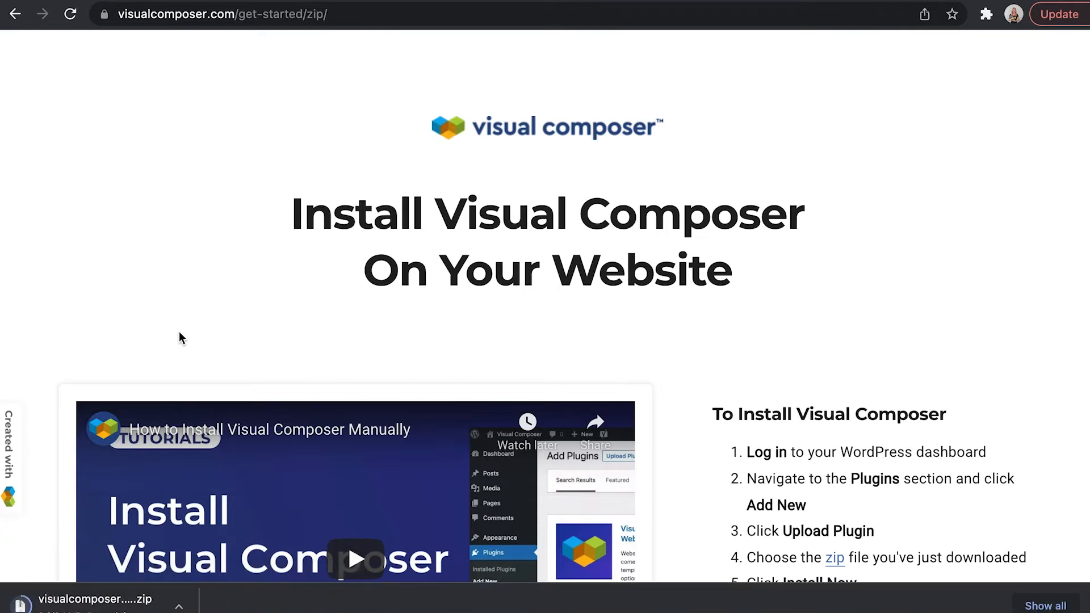
# - Scroll through the six To Install Visual Composer steps
pyautogui.scroll(-3)
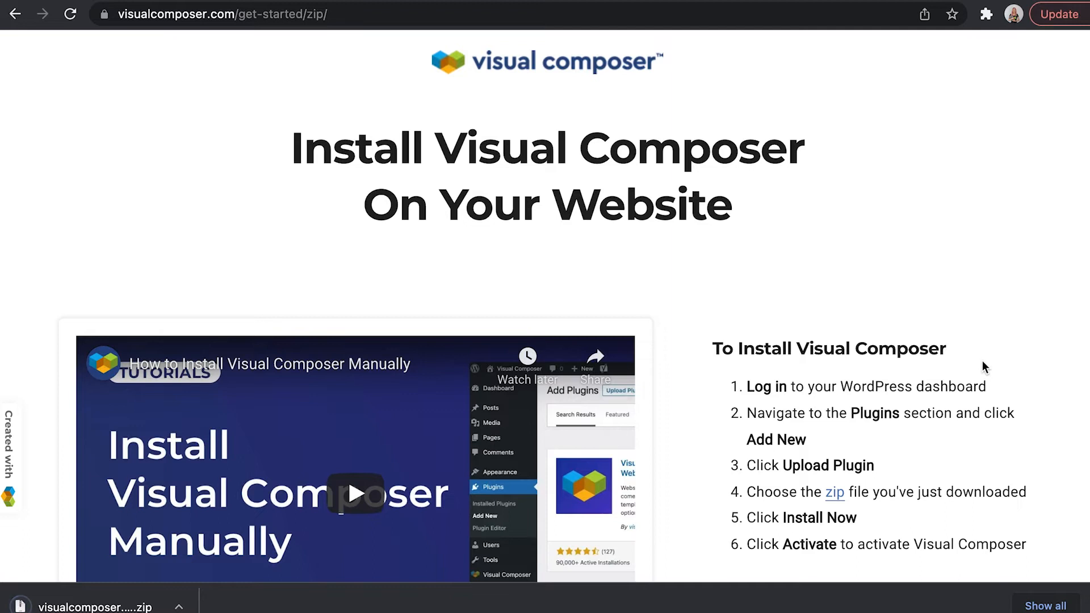
pyautogui.scroll(-3)
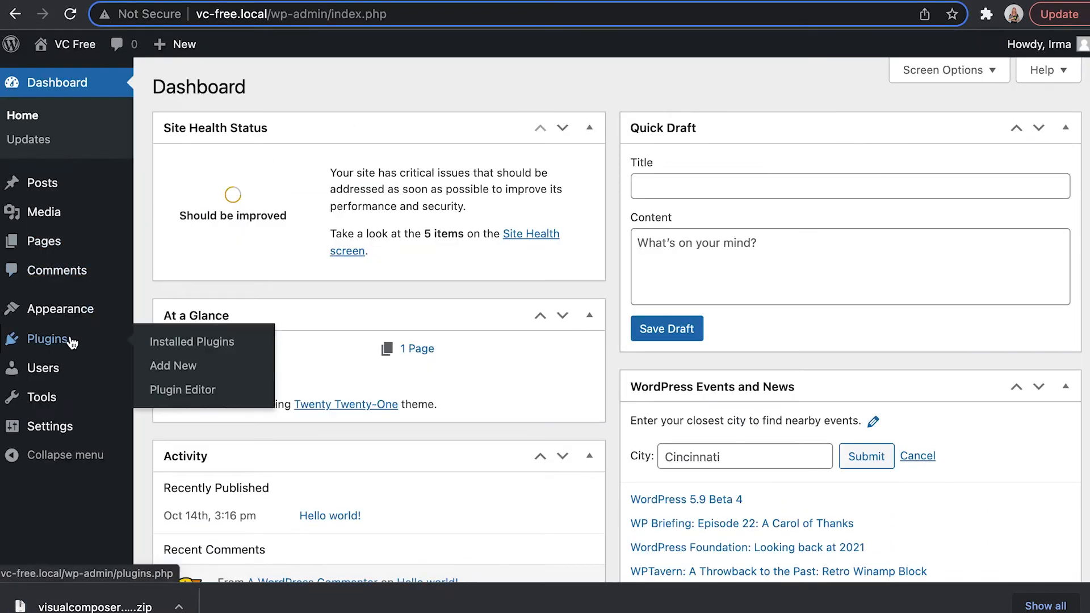
# - Open the WordPress Plugins list and its Add New plugins page
pyautogui.click(192, 341)
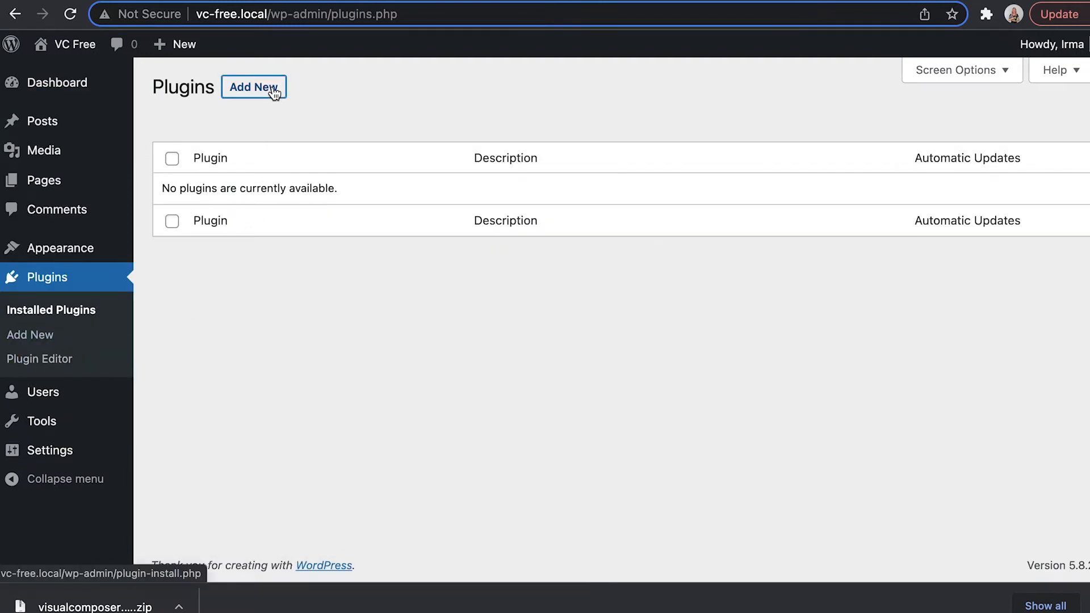
pyautogui.click(253, 87)
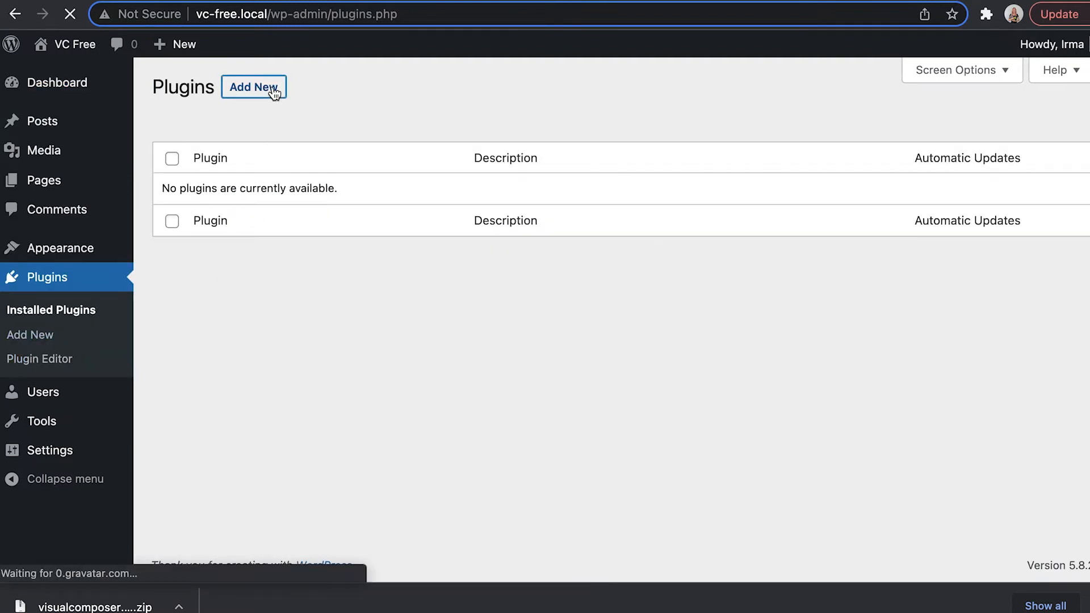
pyautogui.click(253, 87)
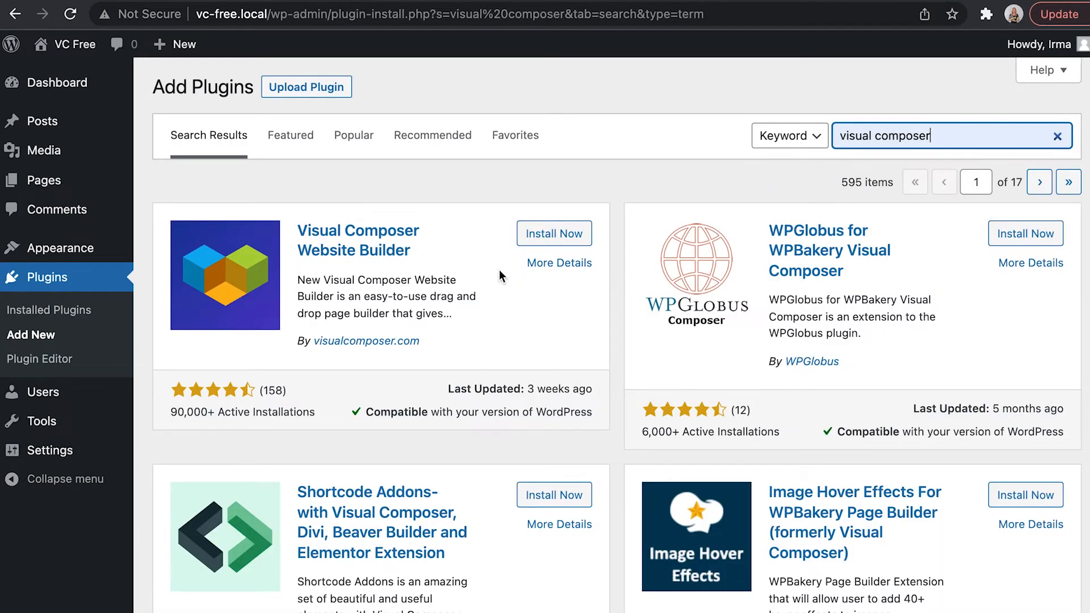
# - Upload and install the visualcomposer.41.1.zip plugin, then activate it
pyautogui.click(1057, 136)
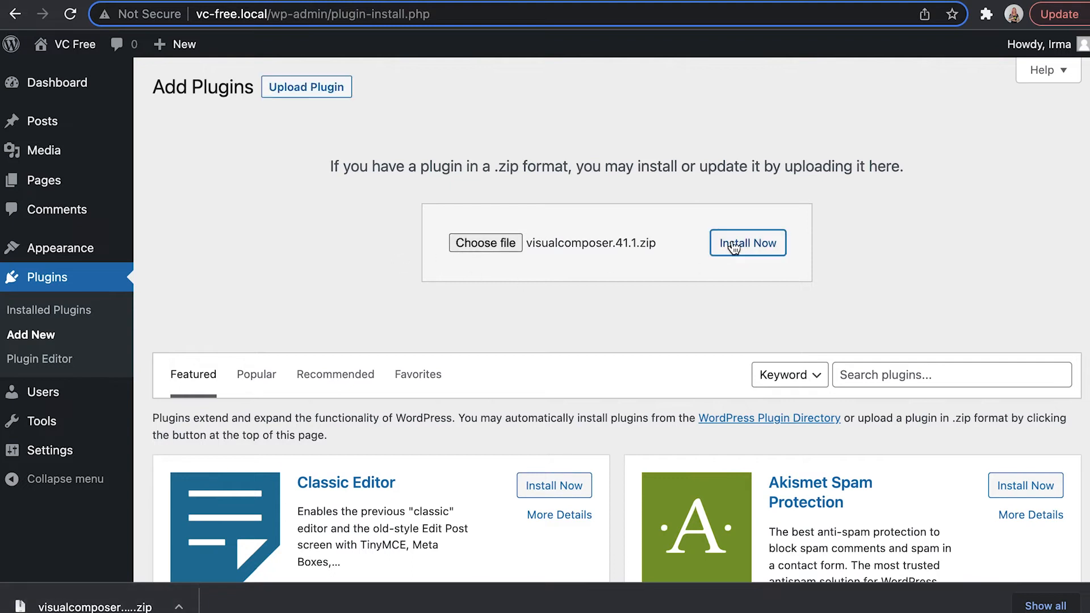
pyautogui.click(747, 242)
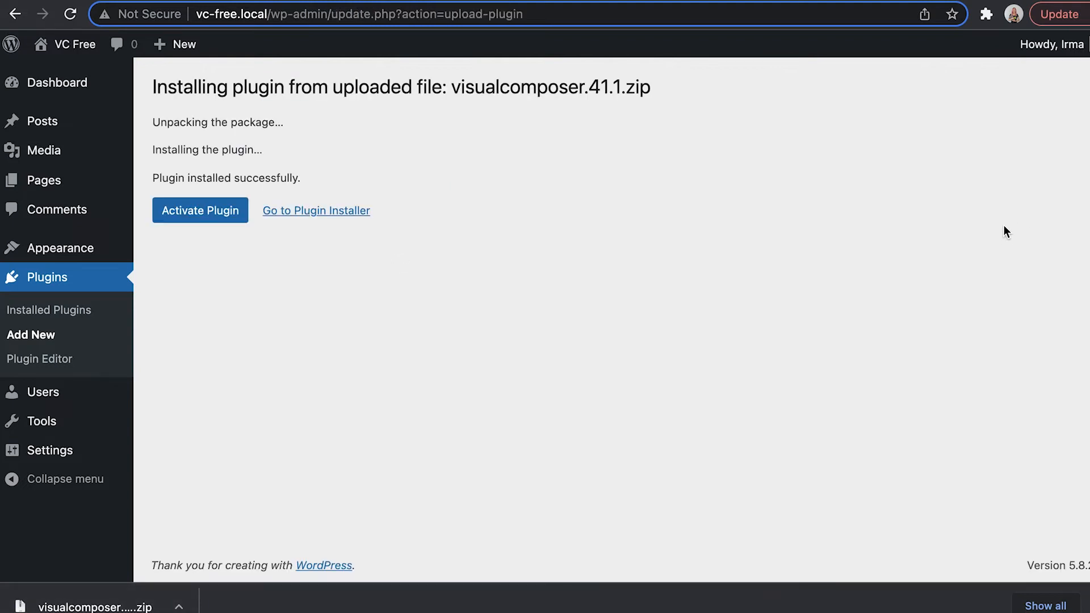
pyautogui.click(201, 210)
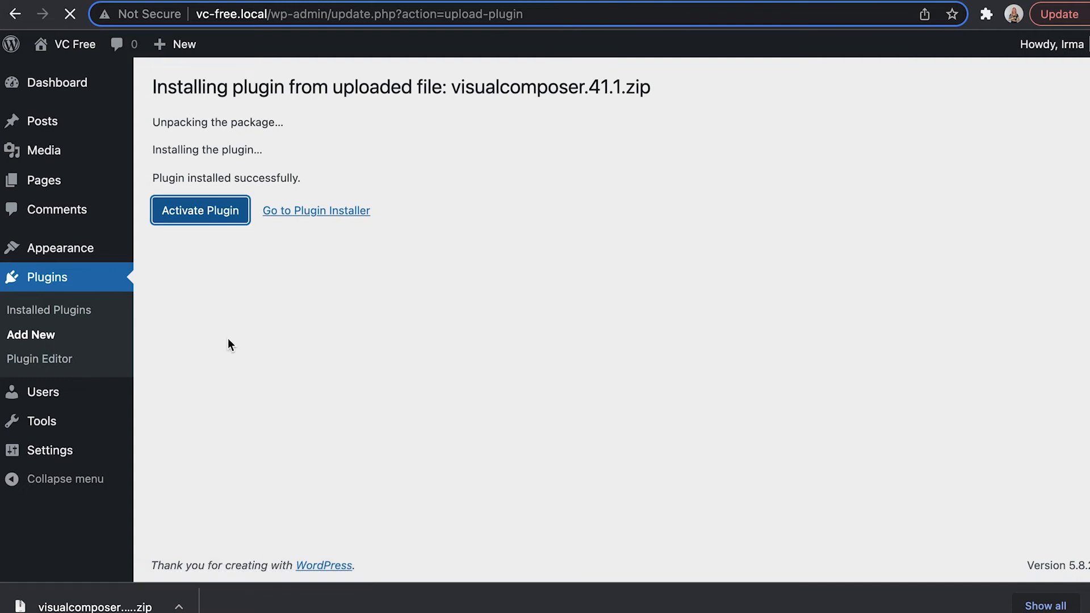
pyautogui.click(199, 210)
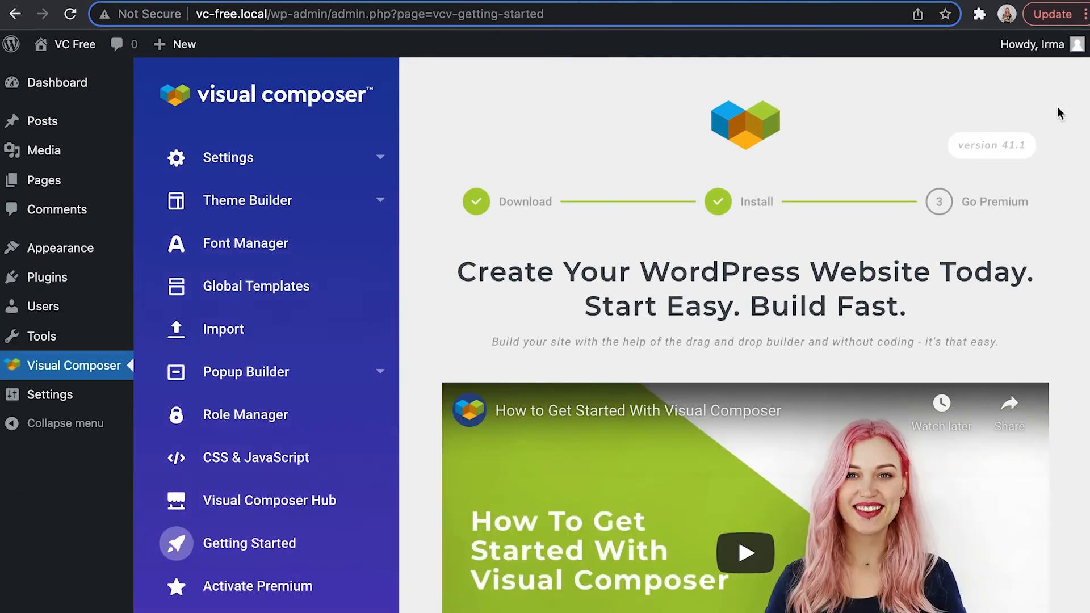
# - Choose CREATE A NEW PAGE further down the Visual Composer Getting Started page
pyautogui.scroll(-3)
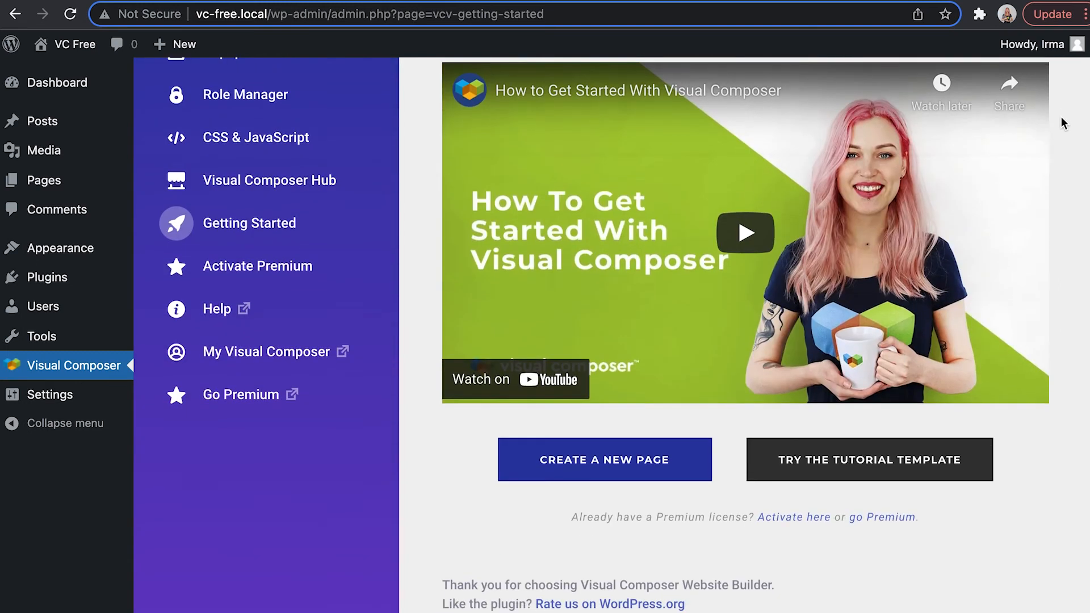
pyautogui.click(604, 459)
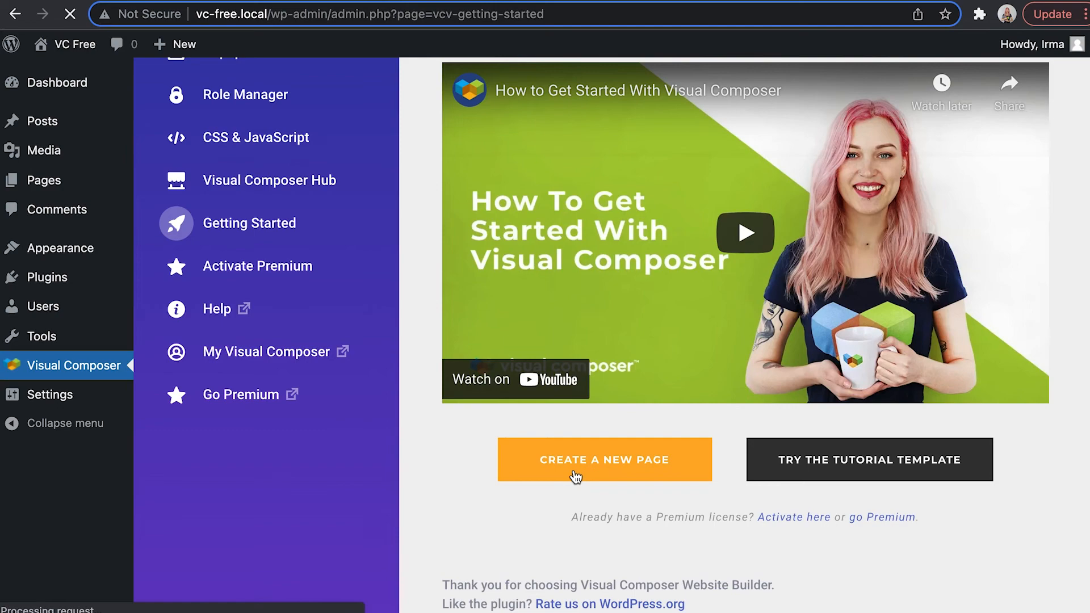